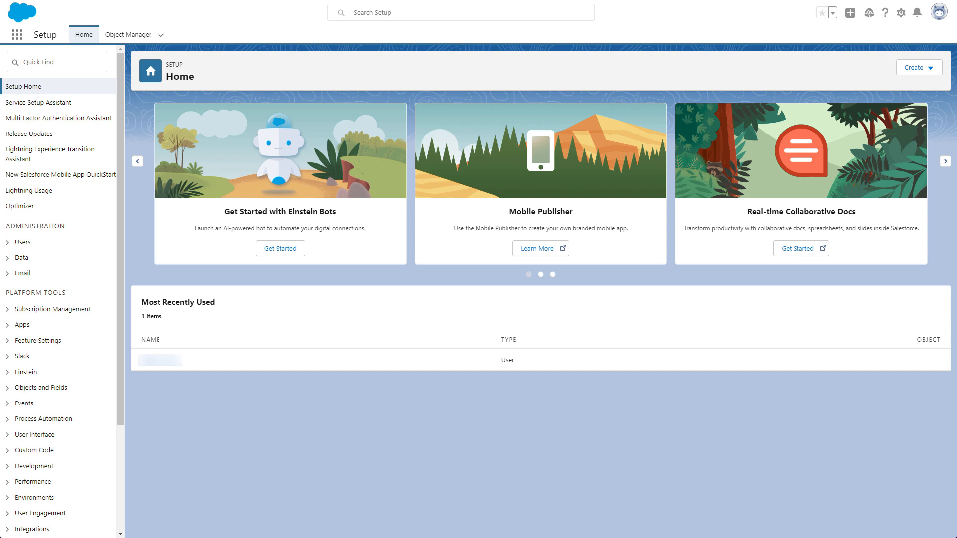
mouse_move(342, 421)
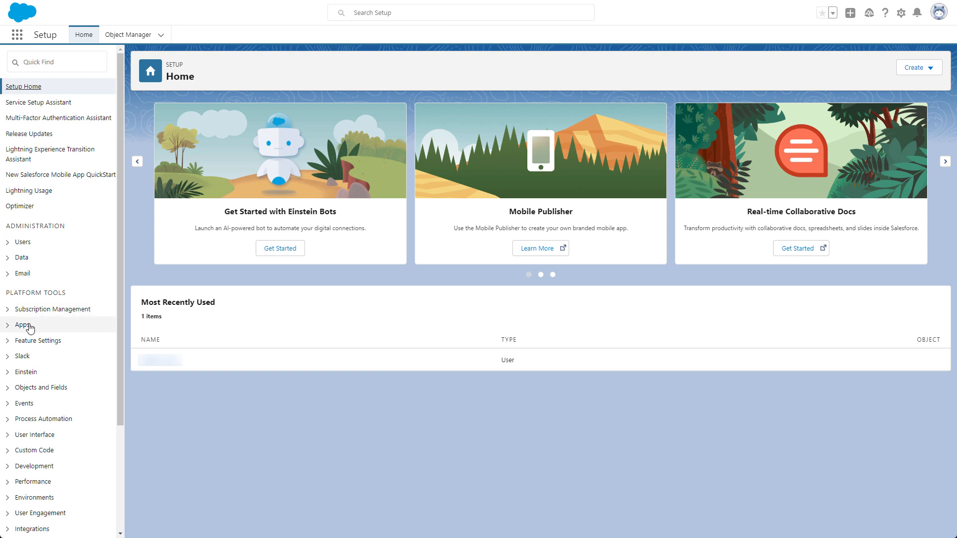
Expand Apps in Setup and go to Manage Connected Apps to see KademiConnect
left_click(20, 325)
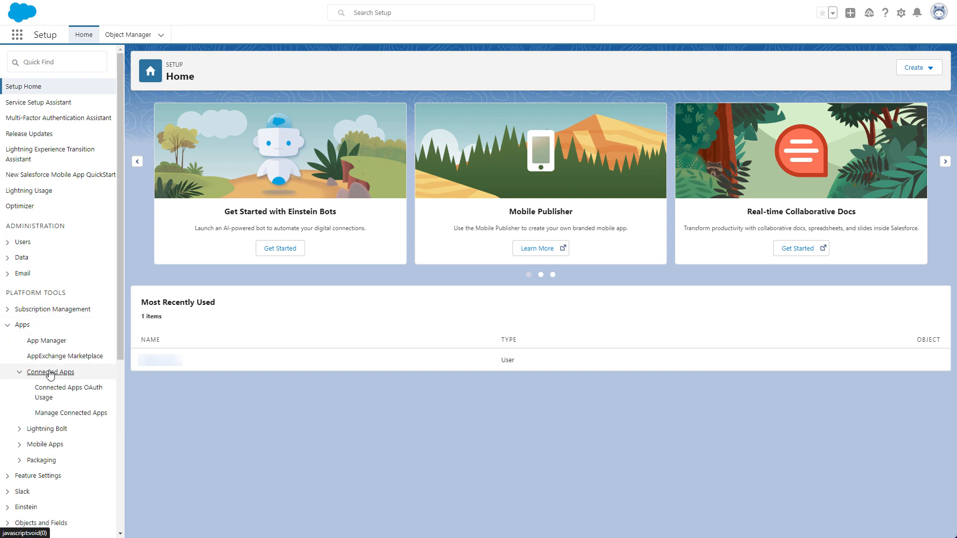
left_click(71, 413)
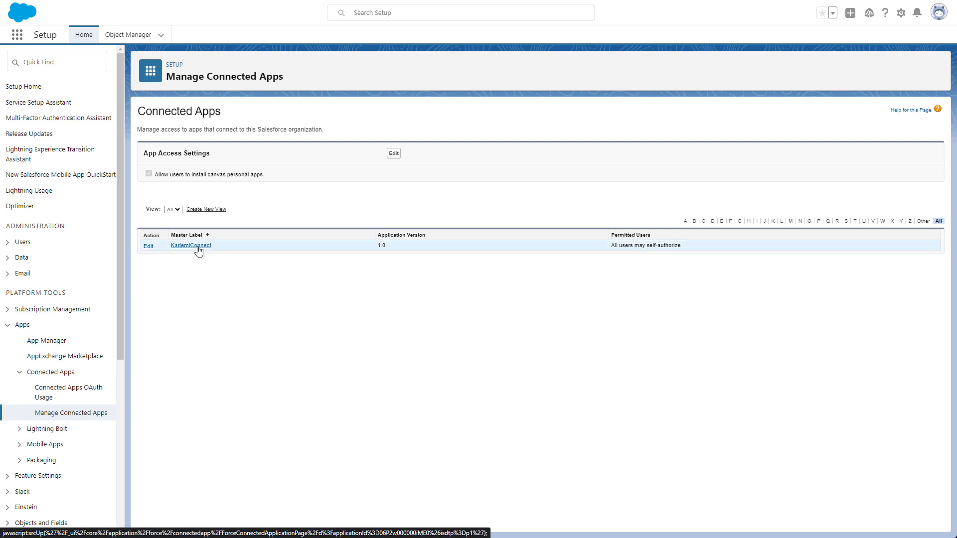
Install the Salesforce app from the Kademi Market Place and view the installed apps list
left_click(190, 245)
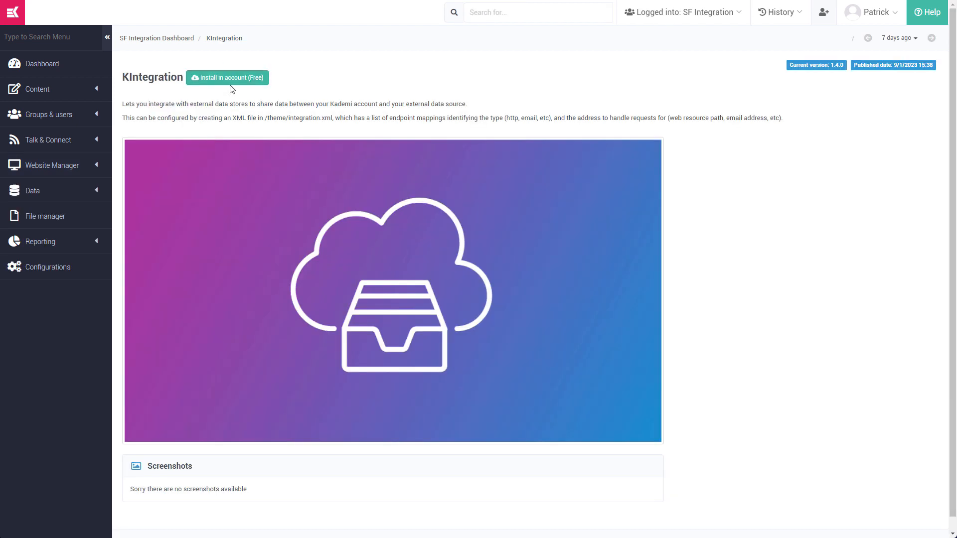
left_click(228, 77)
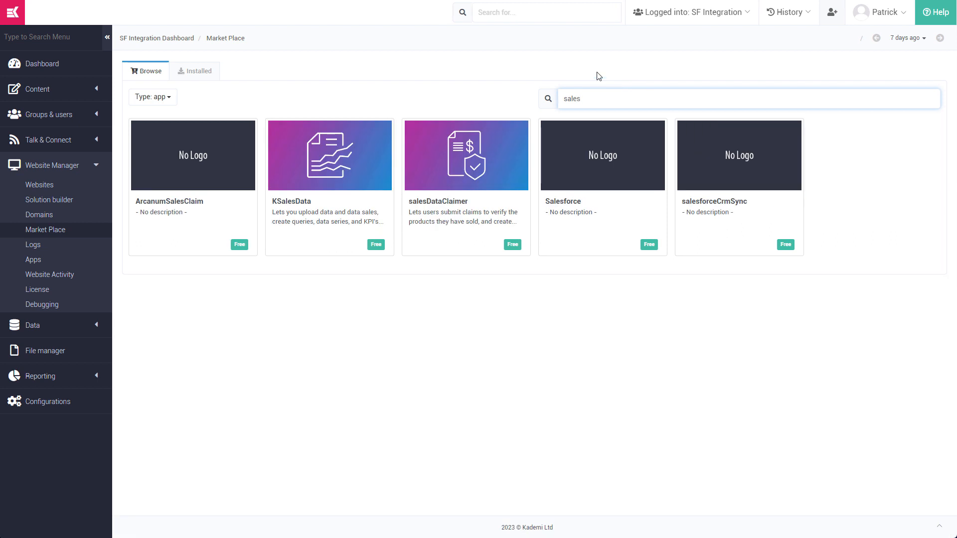
left_click(603, 155)
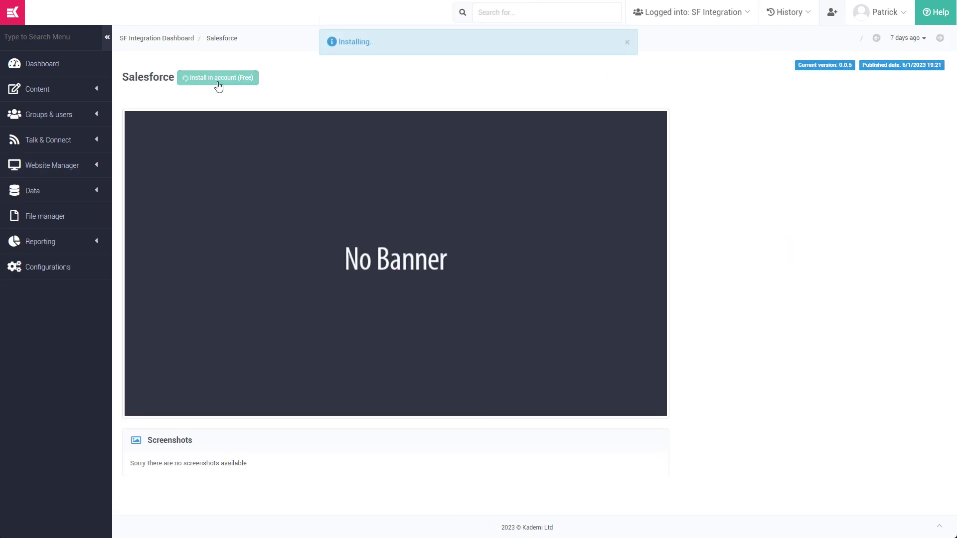
left_click(218, 77)
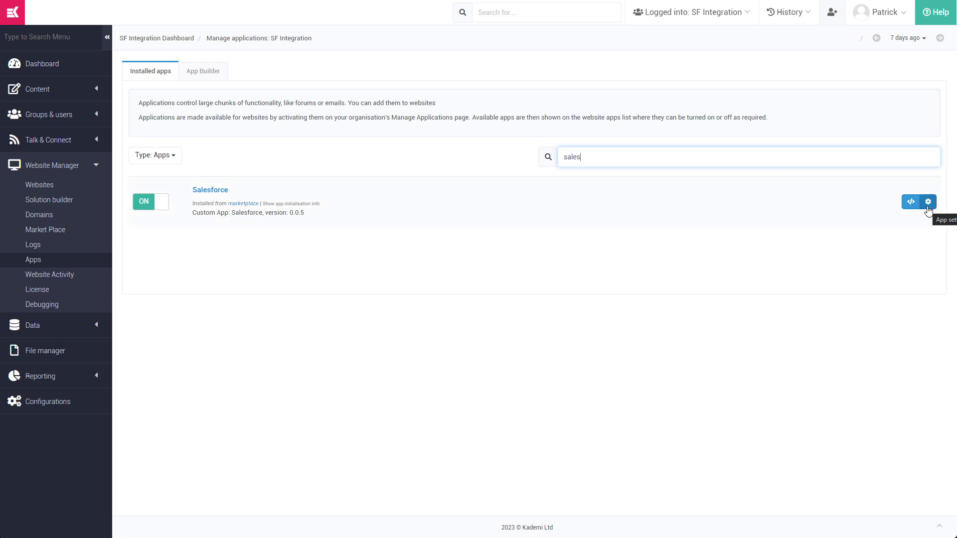
Enter the Salesforce client ID, client secret, security key, username and password, and save
left_click(928, 201)
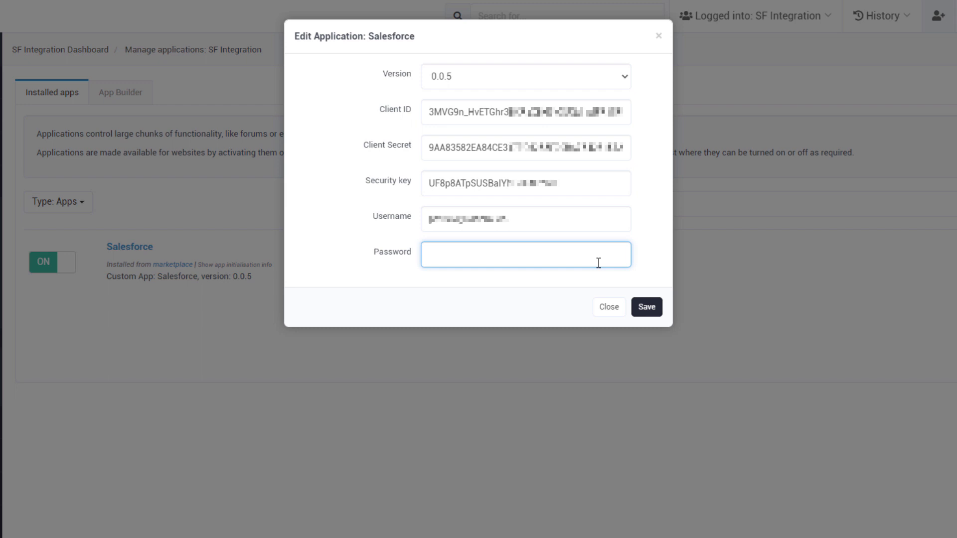
left_click(646, 307)
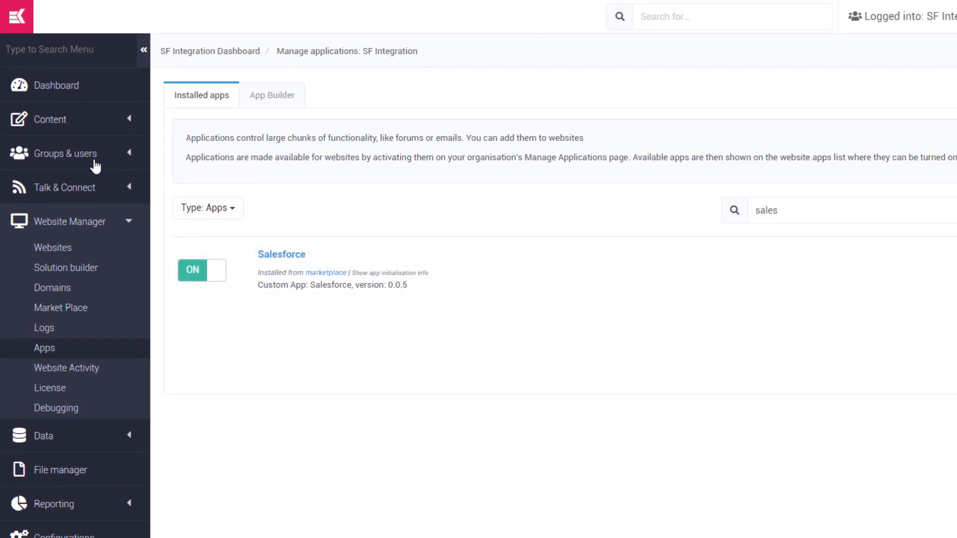
Browse the seven Kademi users and the organisations list
left_click(65, 153)
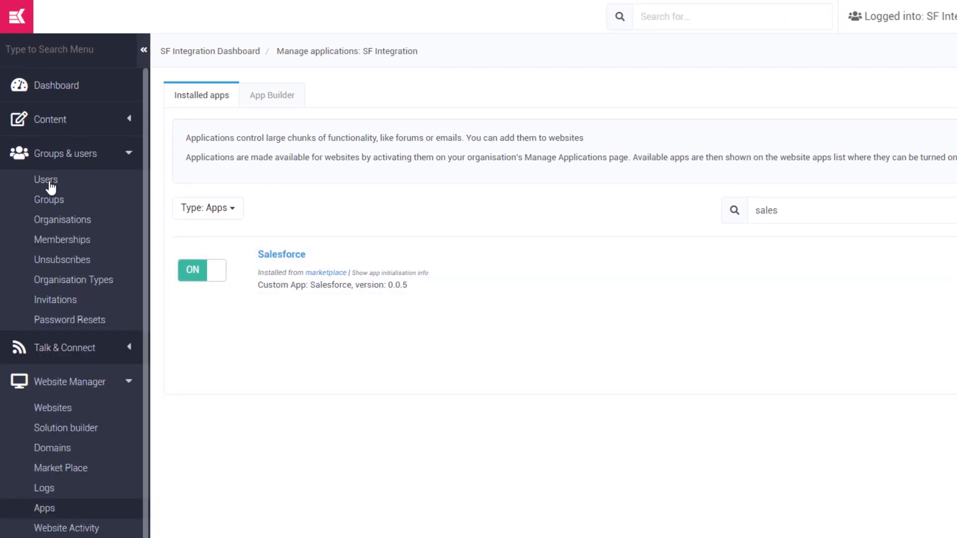
left_click(46, 179)
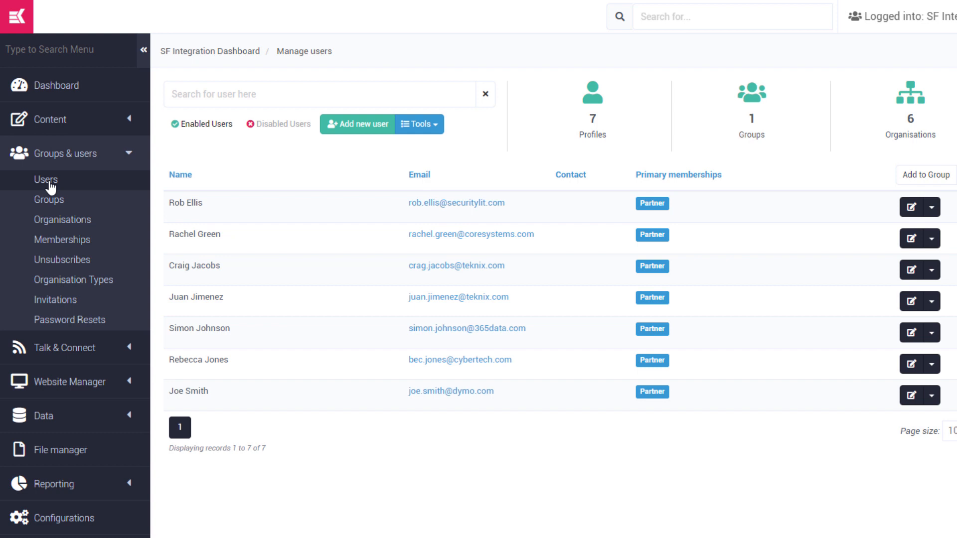
mouse_move(58, 223)
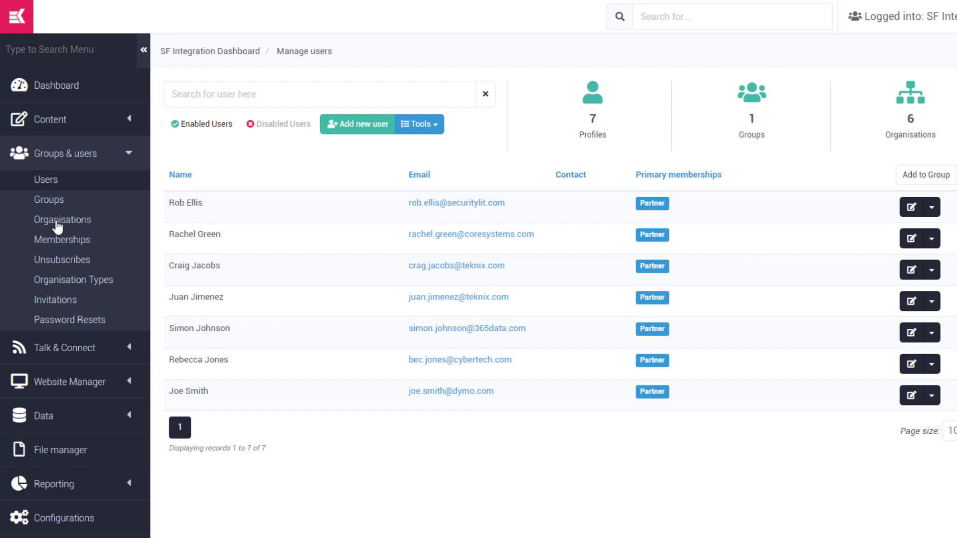
left_click(62, 220)
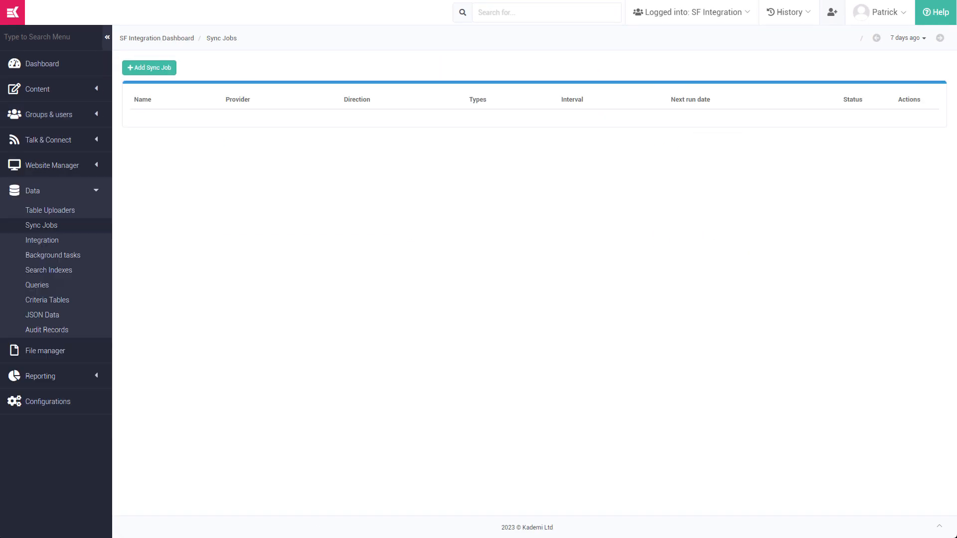
Add sync job 'SF Sync': SalesForce CRM provider, Kademi to provider, profiles and organisations, manual only
left_click(150, 68)
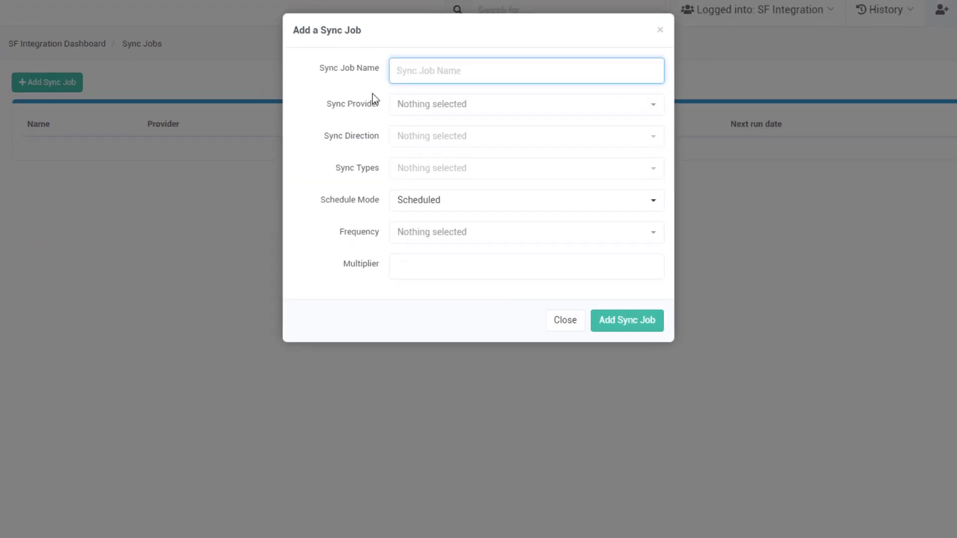
type("SF Sync")
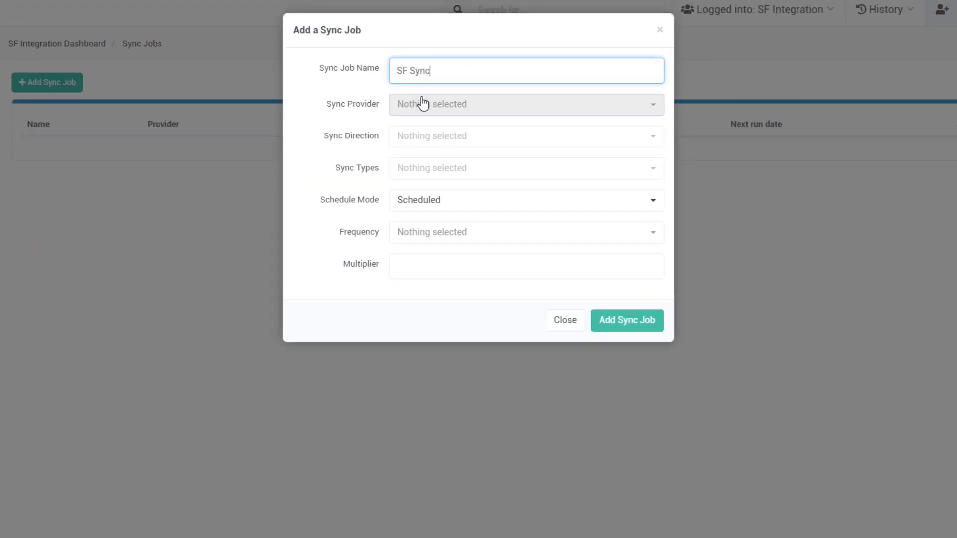
left_click(526, 136)
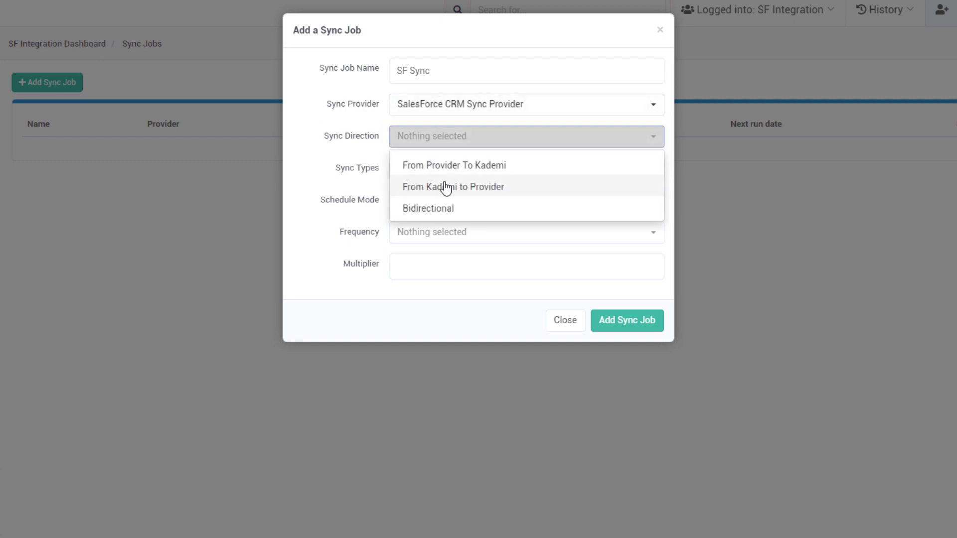
left_click(453, 187)
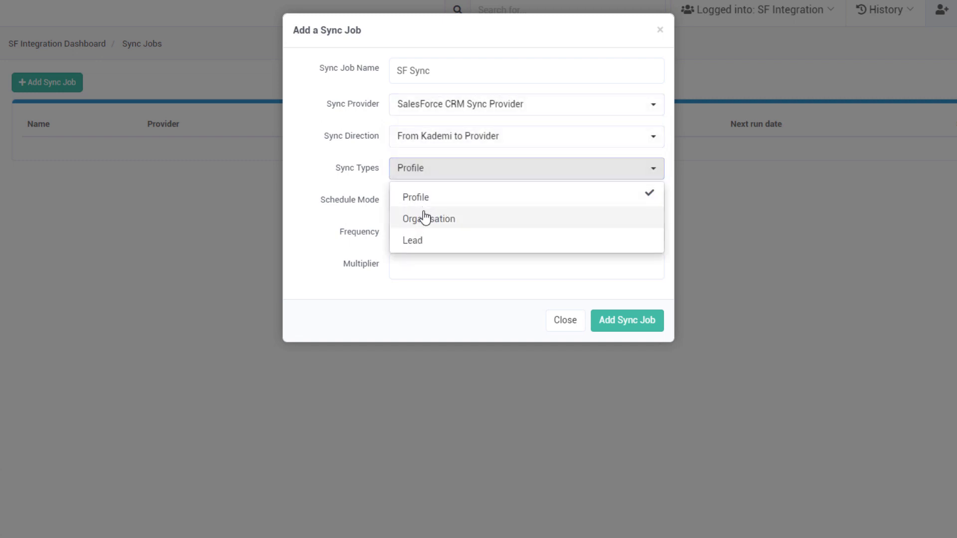
left_click(428, 219)
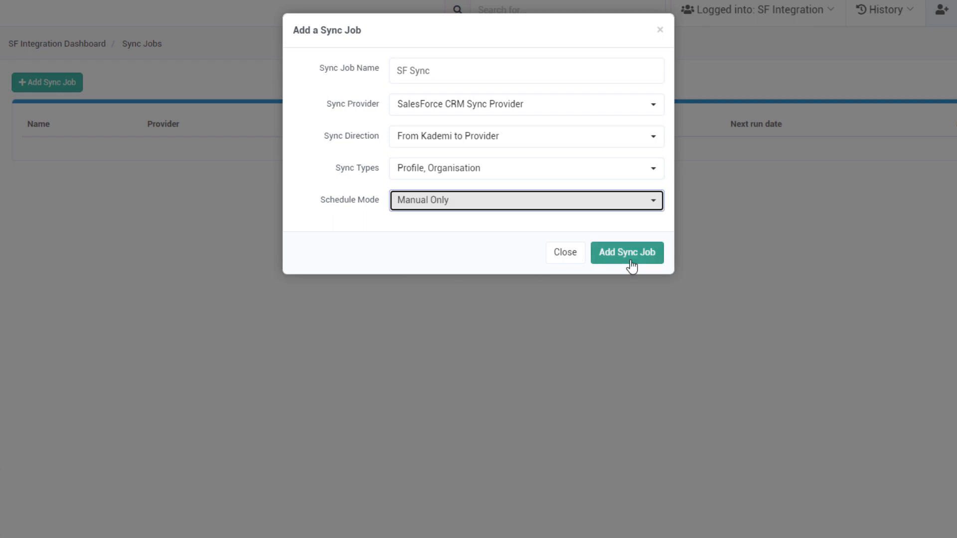
left_click(627, 252)
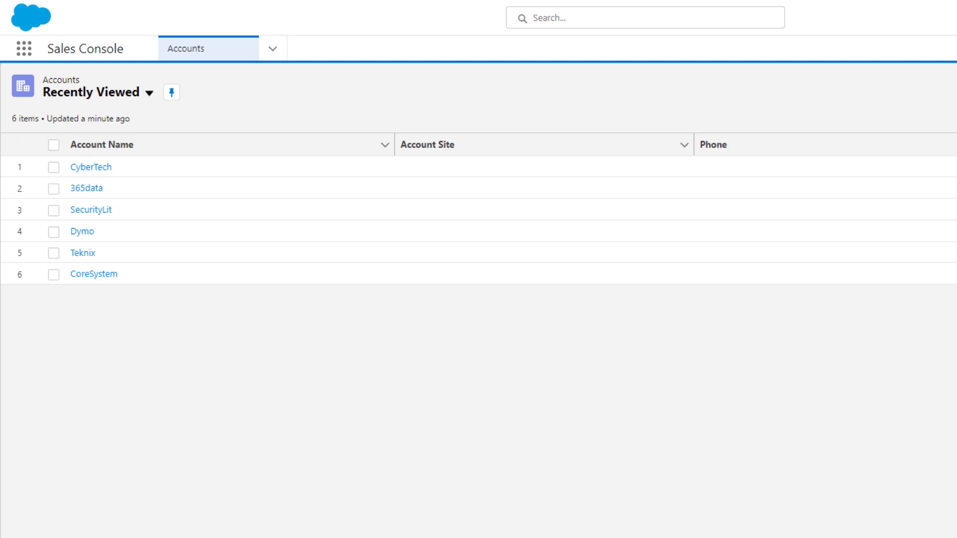
Switch Sales Console from Accounts to the Contacts list of seven synced people
left_click(273, 48)
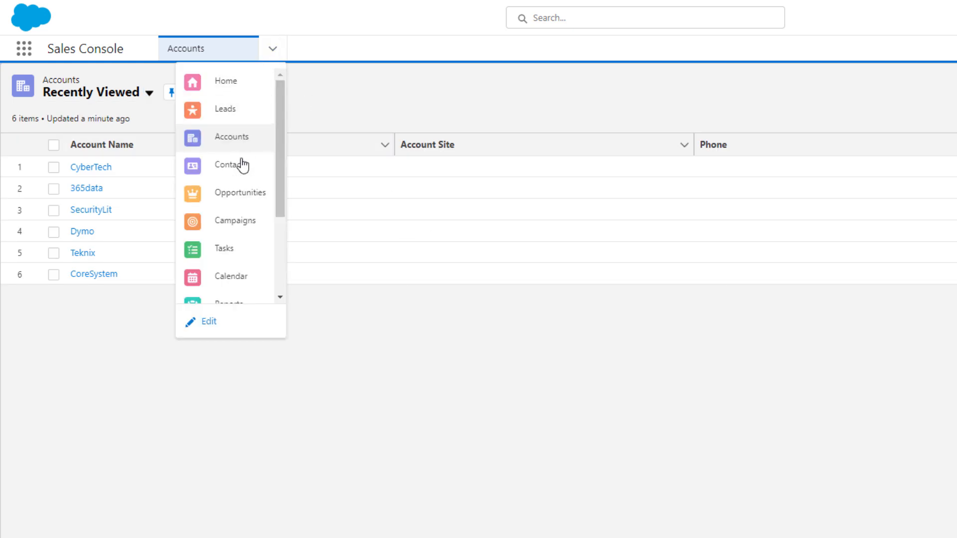
left_click(228, 164)
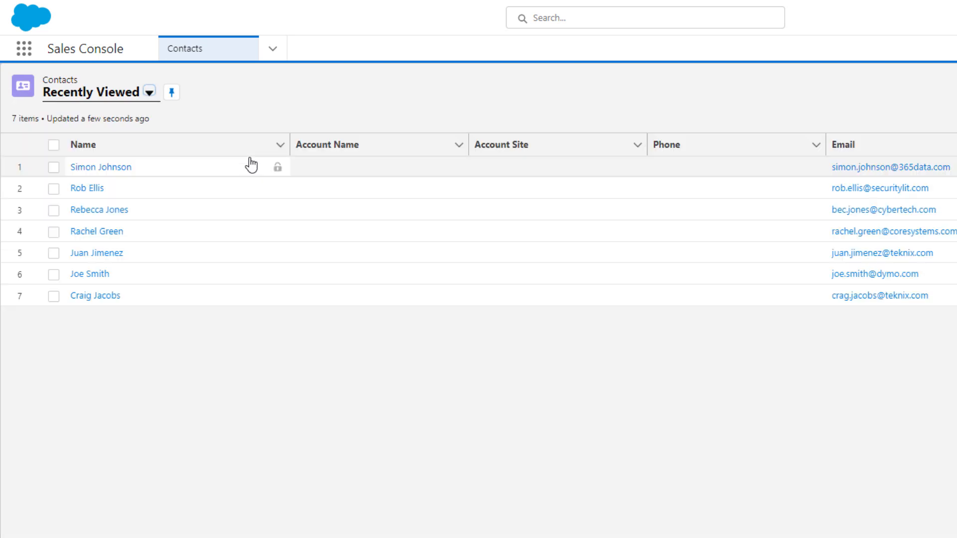